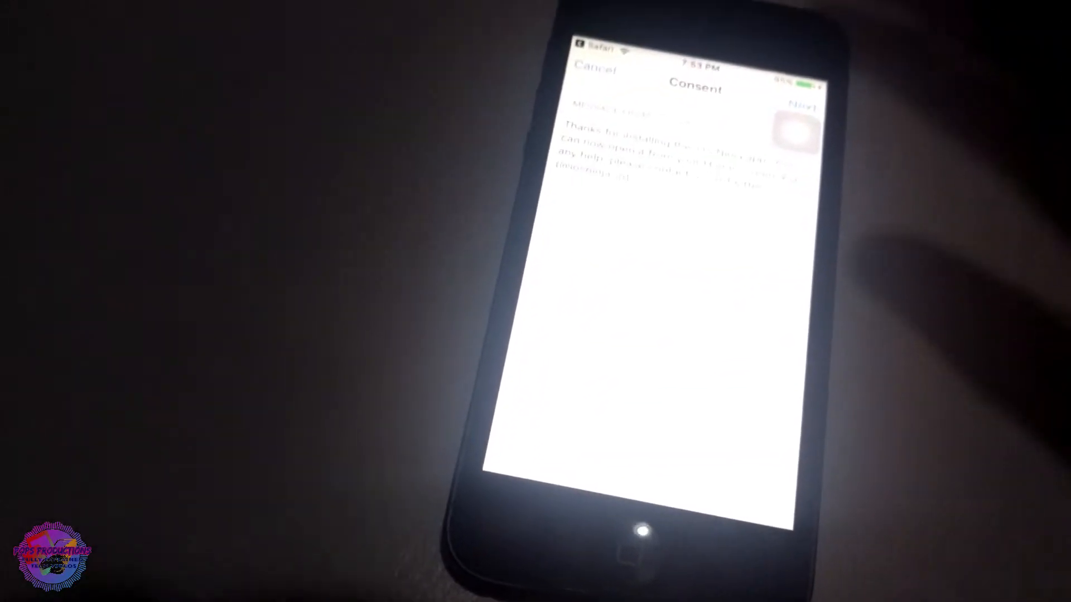
Step: Accept the iOS Ninja profile consent notice and confirm its installation
{"action": "left_click", "coordinate": [803, 104]}
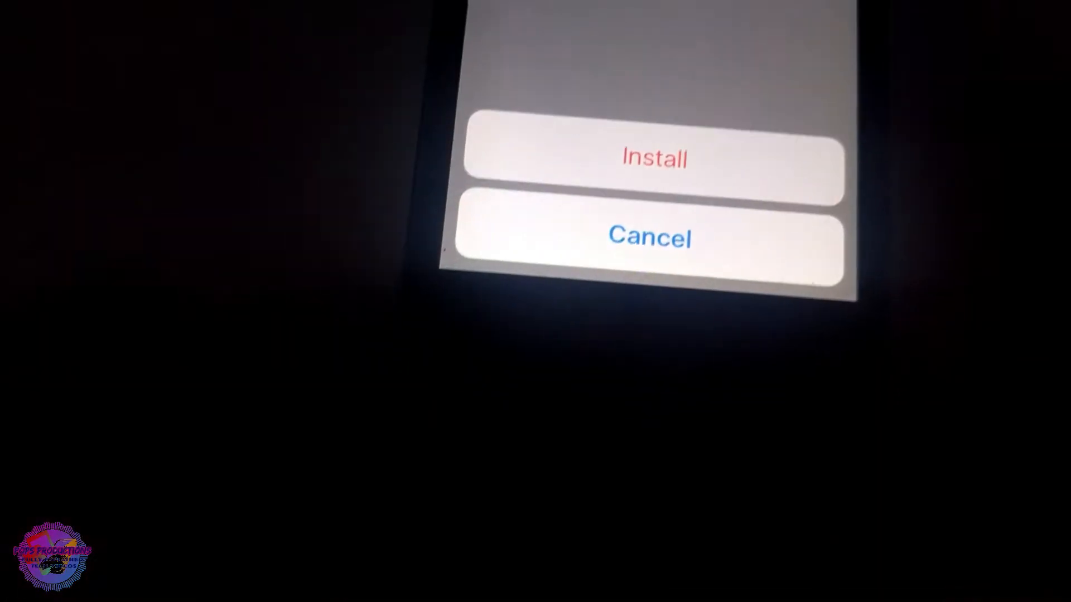
{"action": "left_click", "coordinate": [654, 159]}
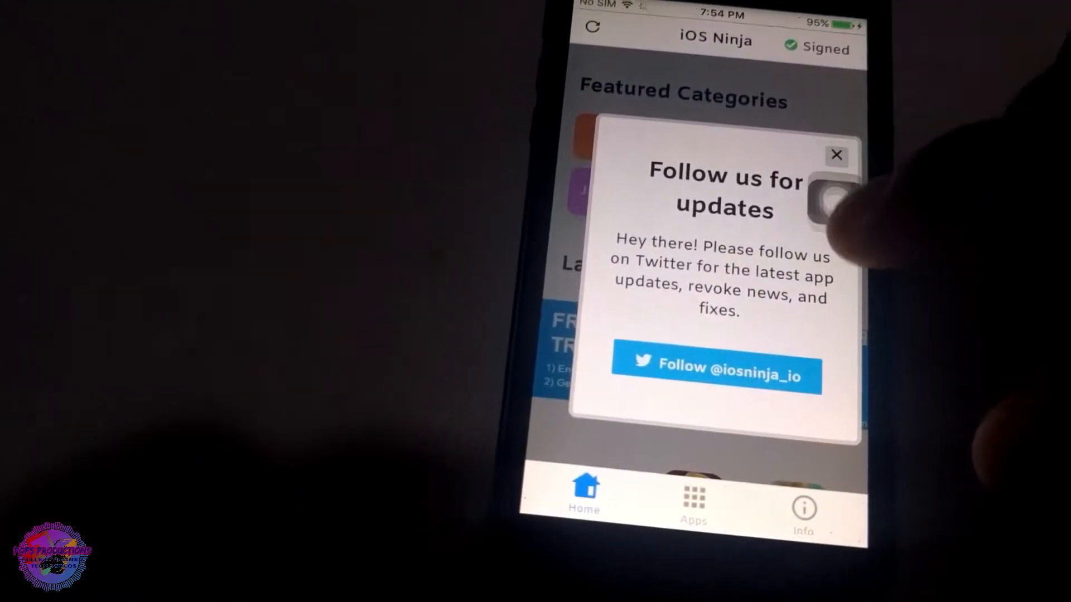
Step: Dismiss the Twitter popup and install H3lix Jailbreak 1.0 RC6 from the Jailbreak list
{"action": "left_click", "coordinate": [835, 155]}
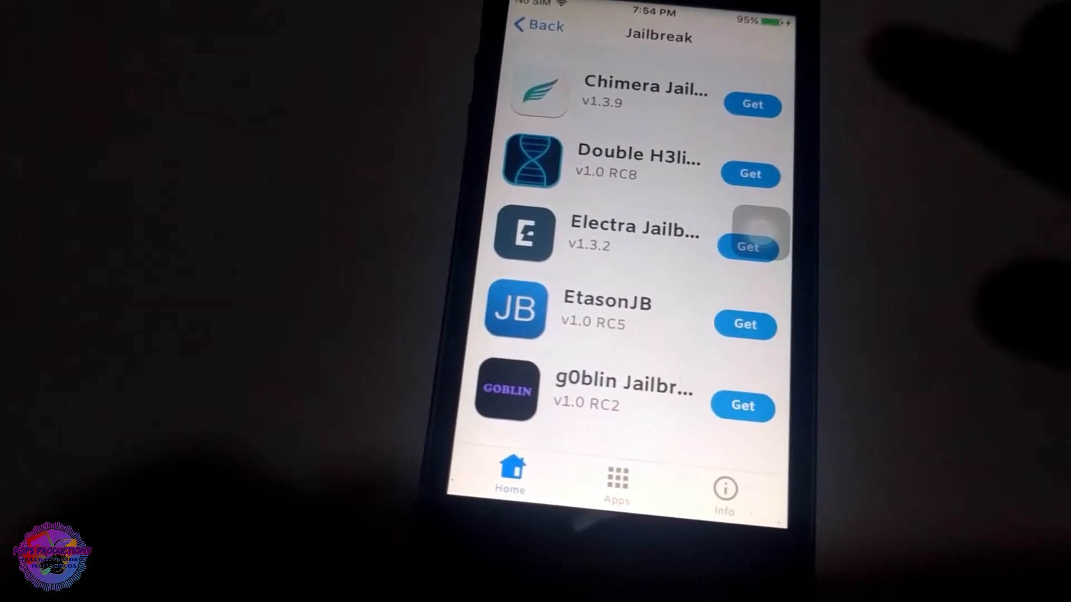
{"action": "scroll", "scroll_direction": "down", "scroll_amount": 3}
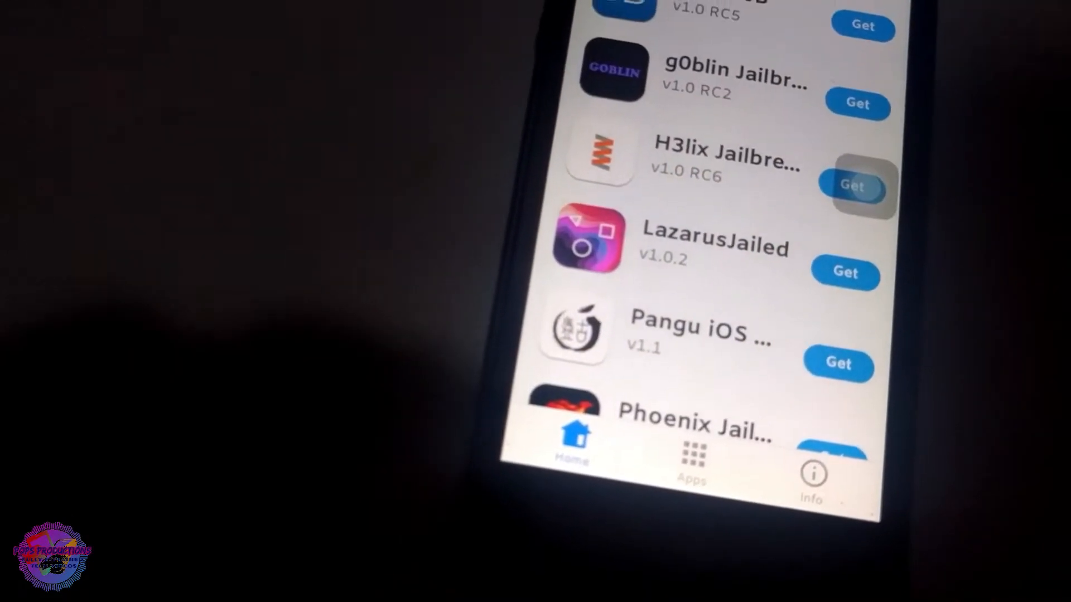
{"action": "left_click", "coordinate": [851, 185]}
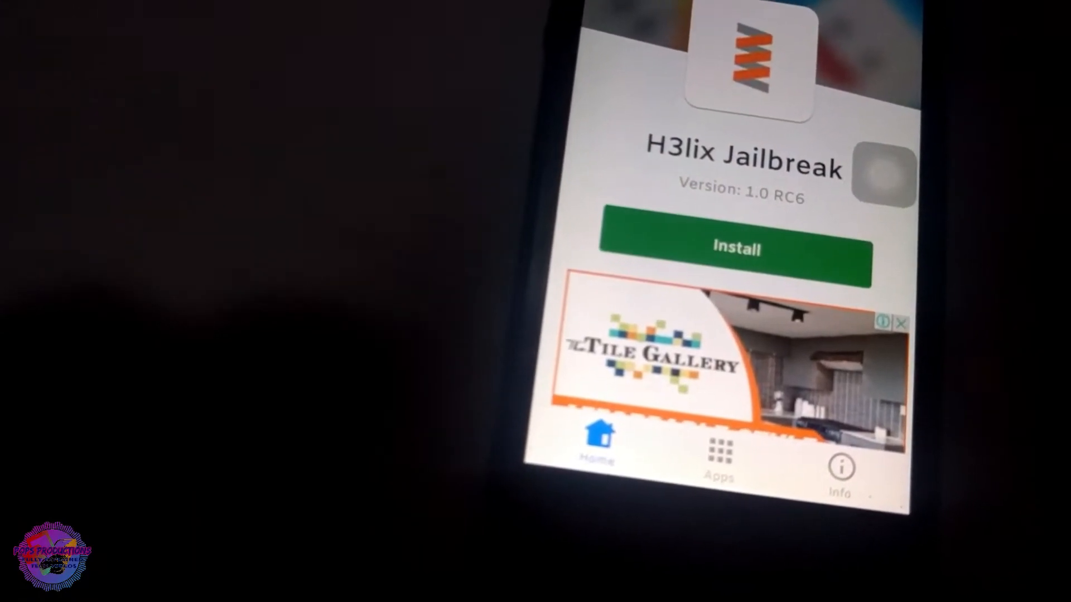
{"action": "left_click", "coordinate": [735, 247]}
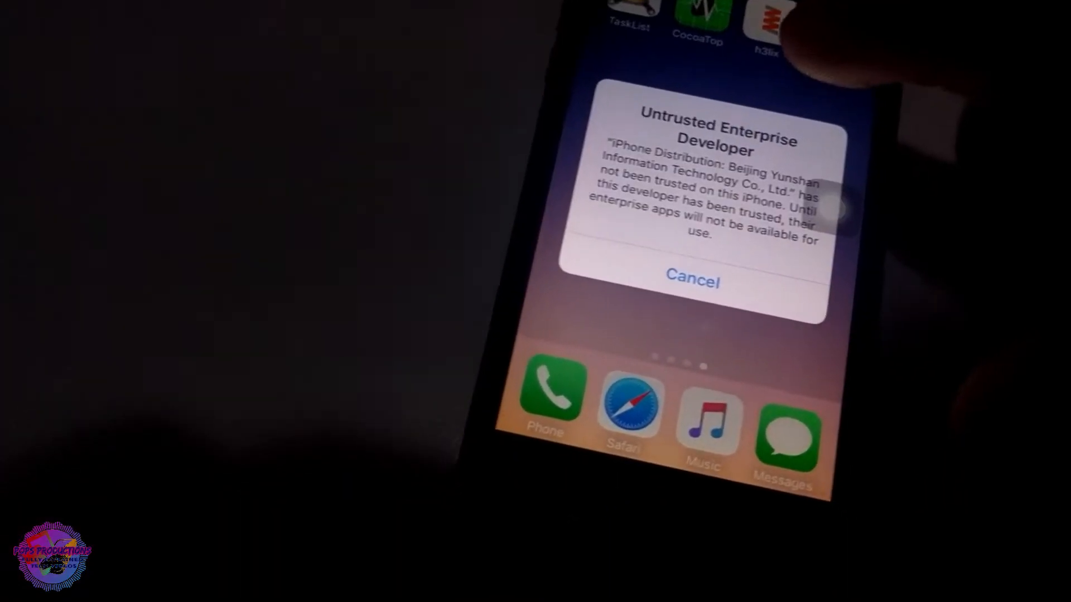
Step: Cancel the Untrusted Enterprise Developer alert shown when launching h3lix
{"action": "left_click", "coordinate": [691, 281]}
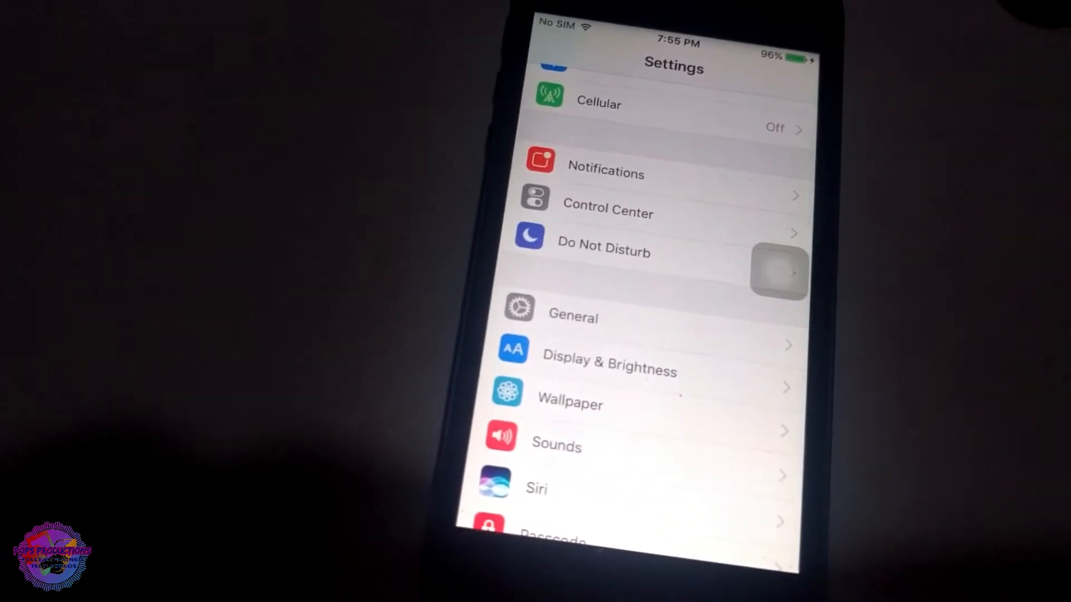
Step: Trust the Beijing Yunshan Information Technology profile under General > Profiles & Device Management
{"action": "left_click", "coordinate": [572, 316]}
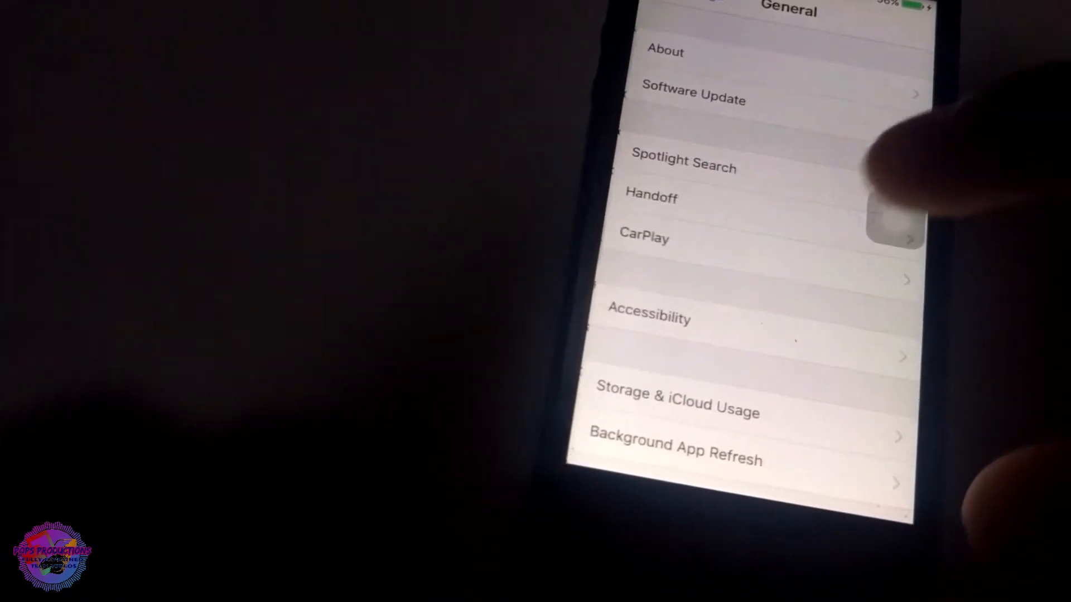
{"action": "scroll", "scroll_direction": "down", "scroll_amount": 3}
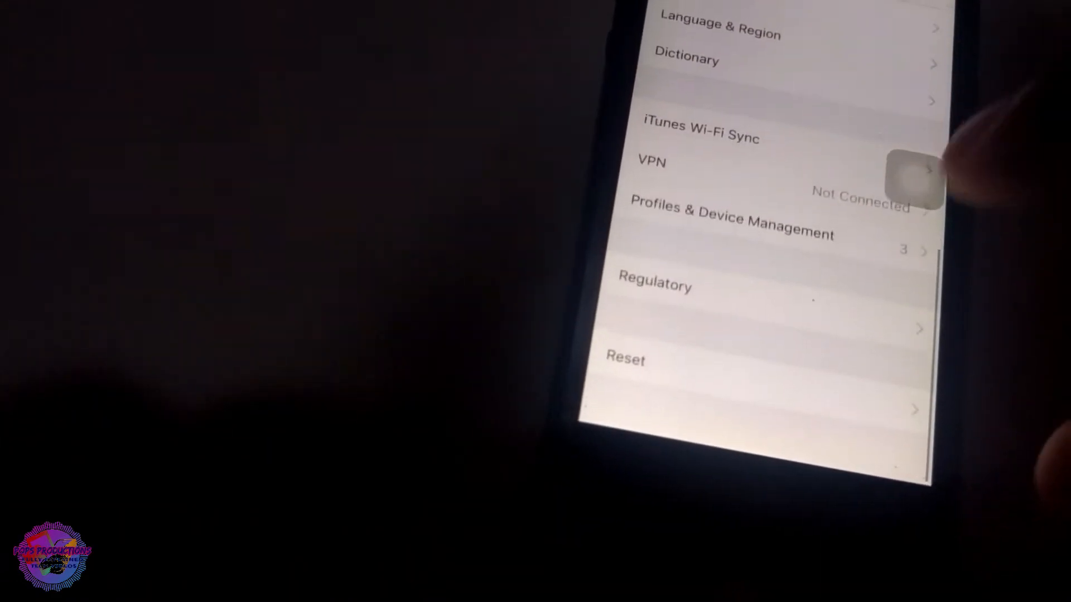
{"action": "left_click", "coordinate": [731, 221]}
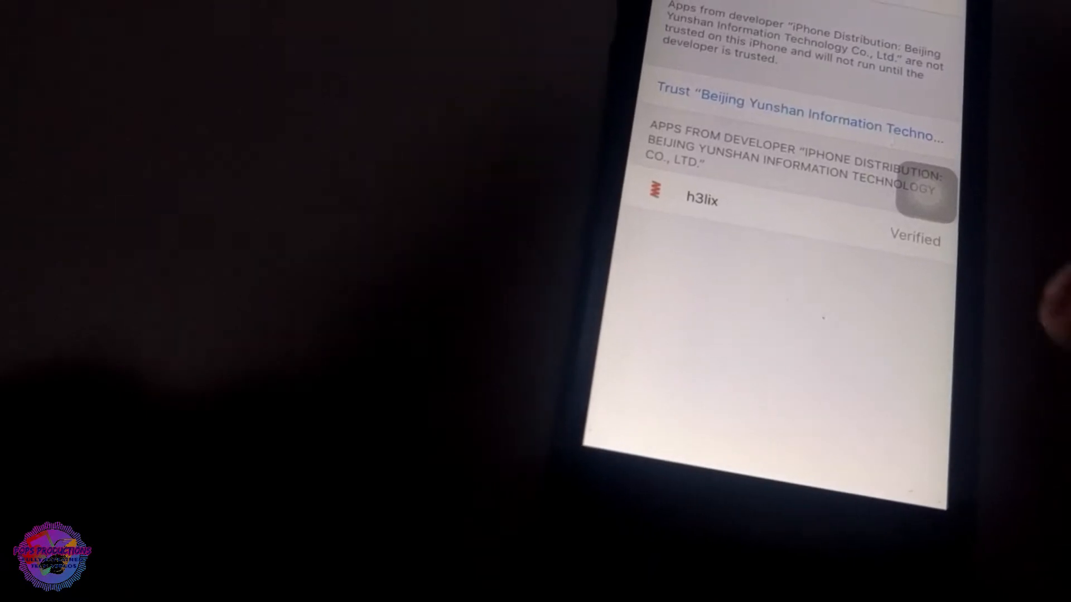
{"action": "left_click", "coordinate": [799, 108]}
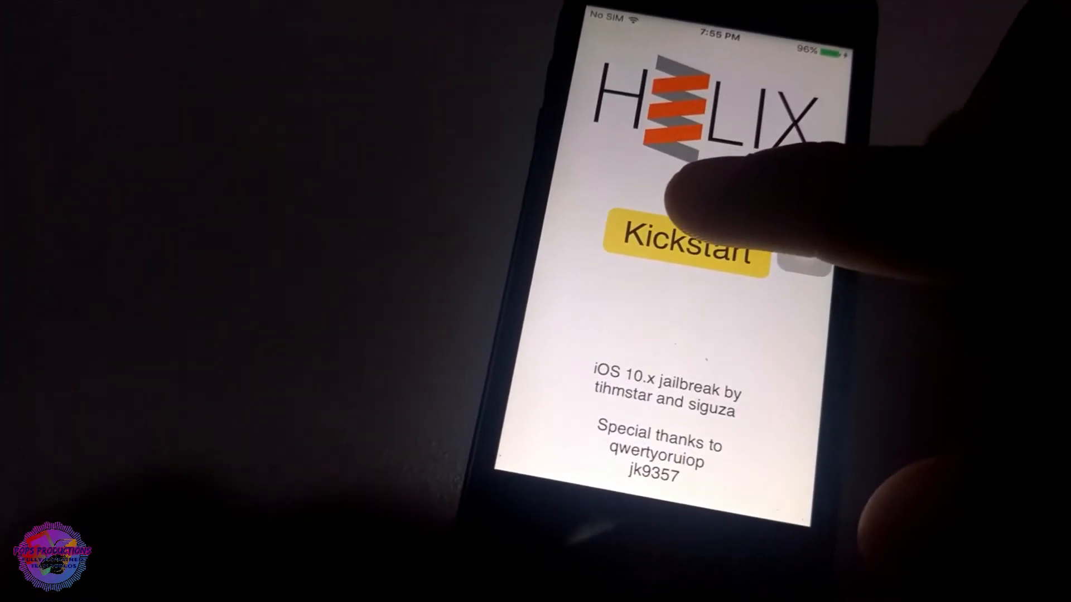
Step: Kickstart the iOS 10.x jailbreak in h3lix
{"action": "left_click", "coordinate": [683, 246]}
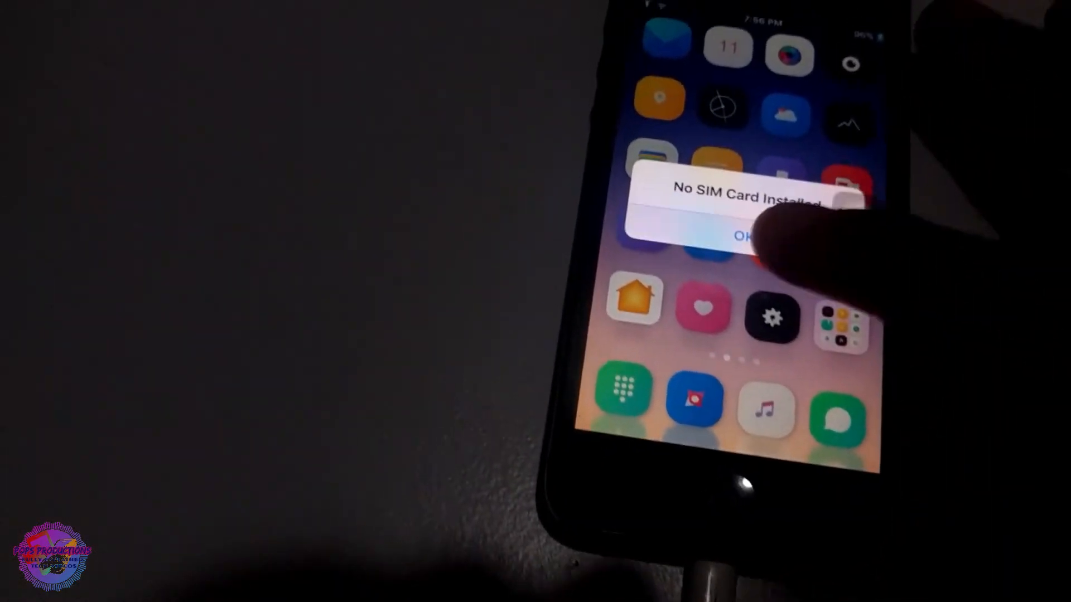
Step: Tap OK on the No SIM Card Installed alert
{"action": "left_click", "coordinate": [744, 235]}
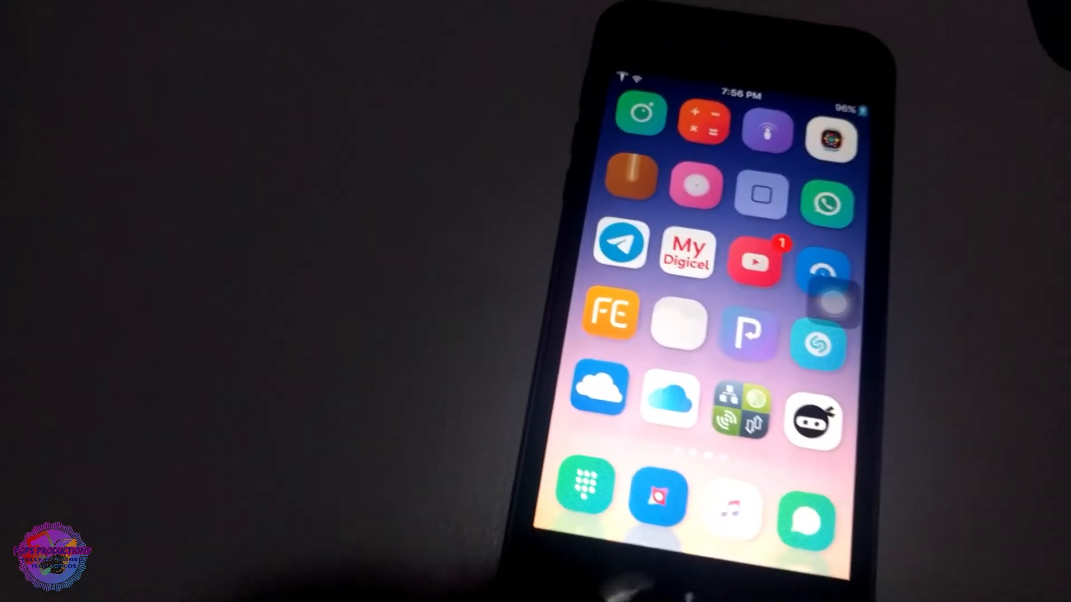